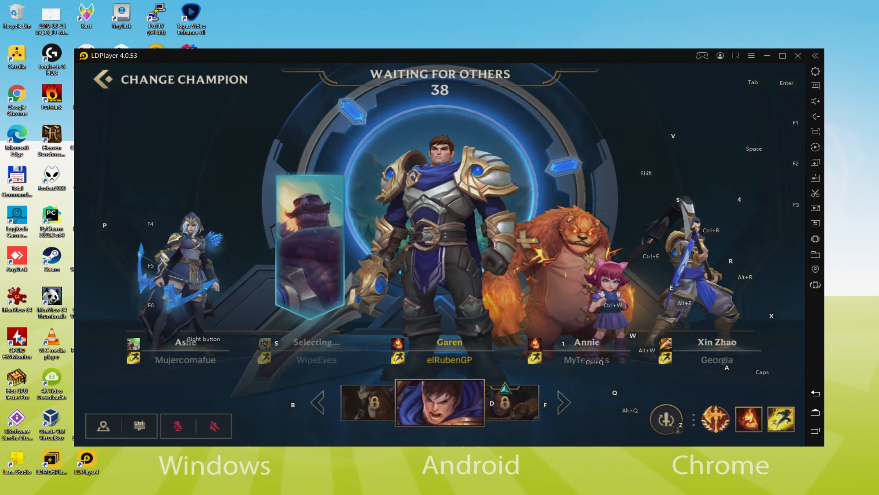
Browse the Wild Rift page's emulator features, including the game-details and high-FPS demos
left_click(798, 56)
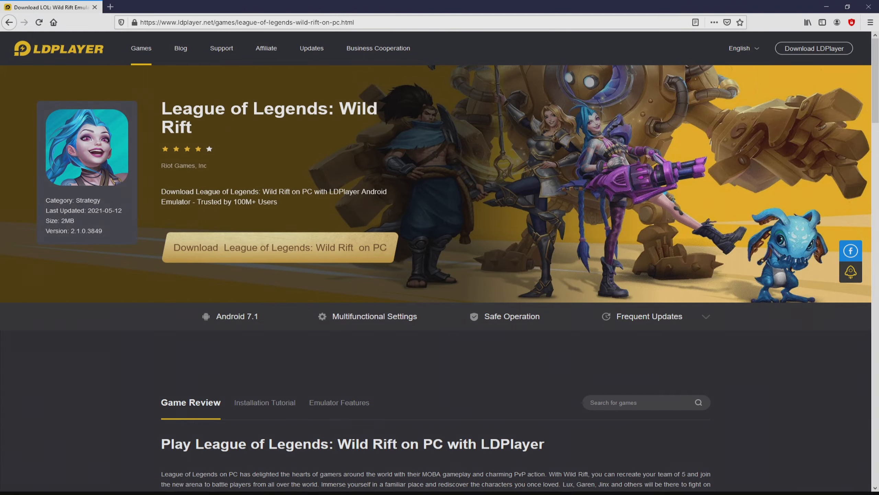
scroll("down", 3)
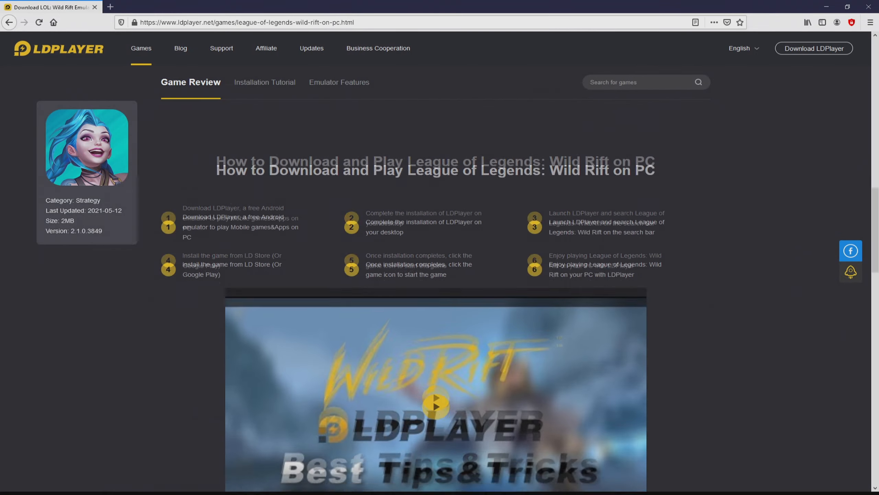
left_click(339, 82)
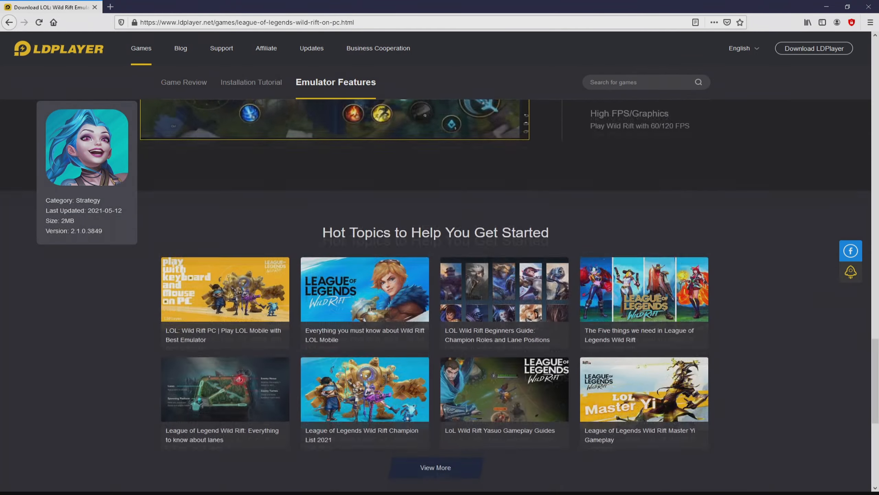
scroll("up", 3)
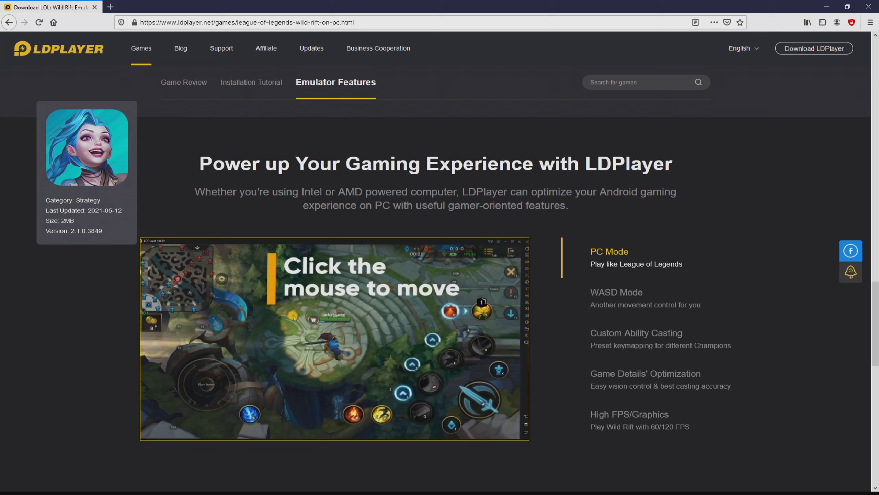
left_click(617, 292)
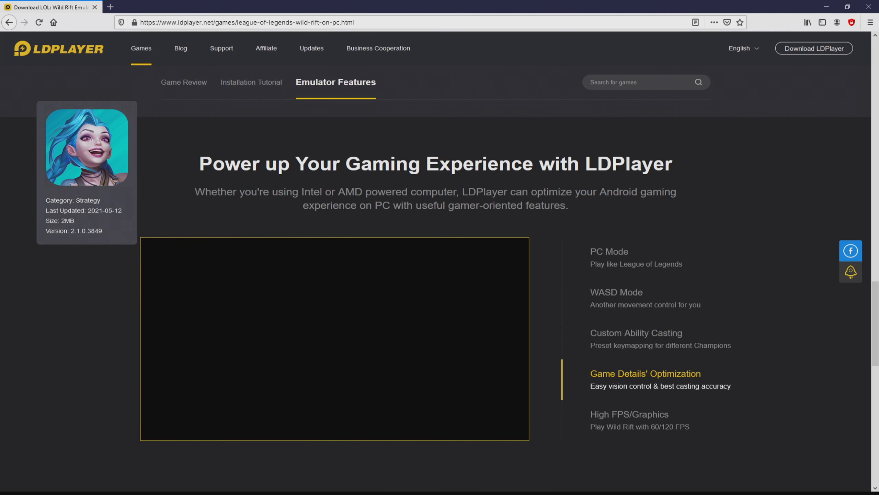
left_click(629, 414)
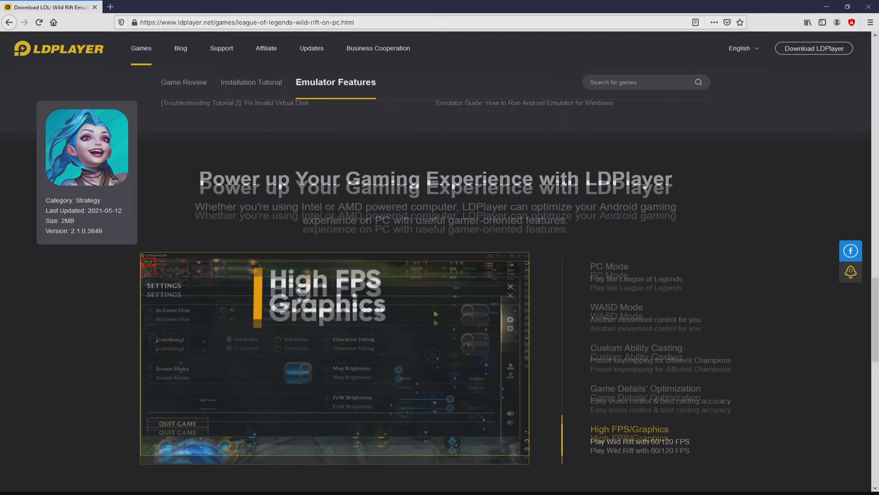
Download the LDPlayer installer for Wild Rift and open the downloaded .exe
scroll("up", 3)
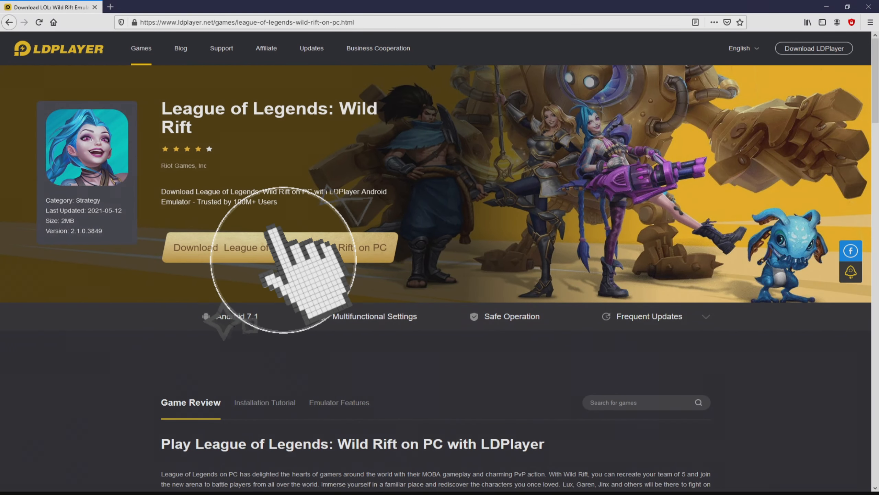
left_click(279, 248)
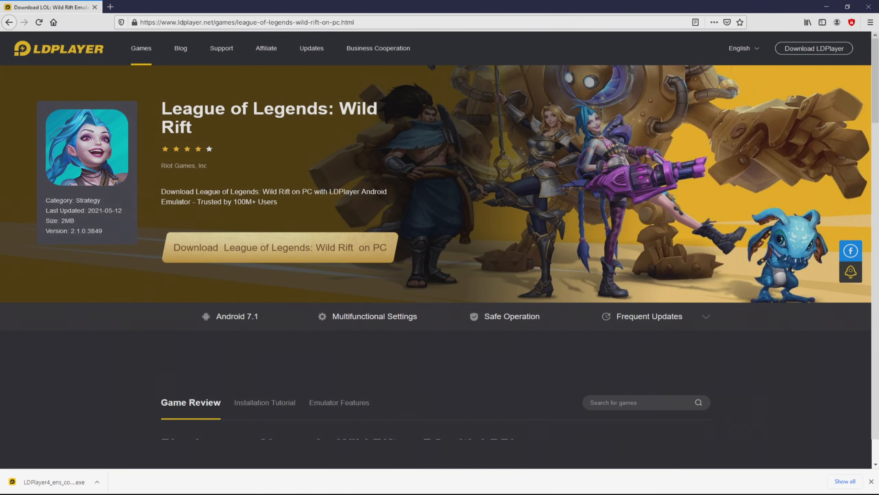
left_click(53, 482)
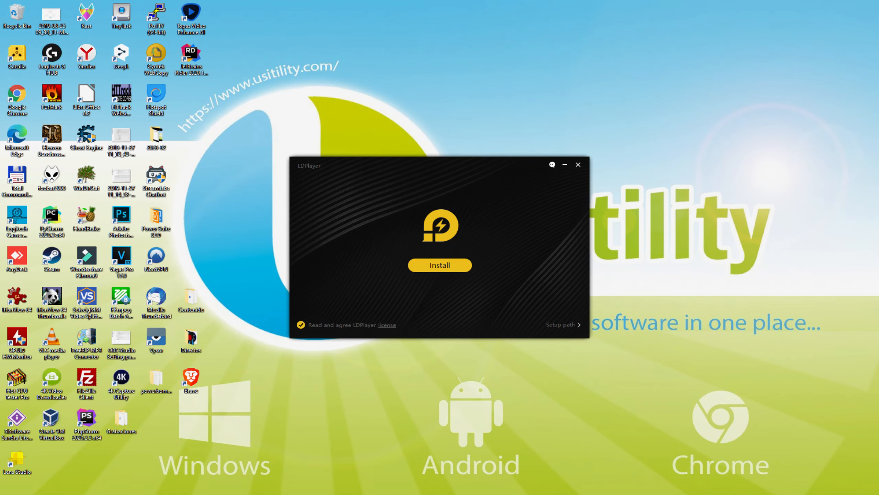
Check the default setup path, then start installing LDPlayer
left_click(440, 265)
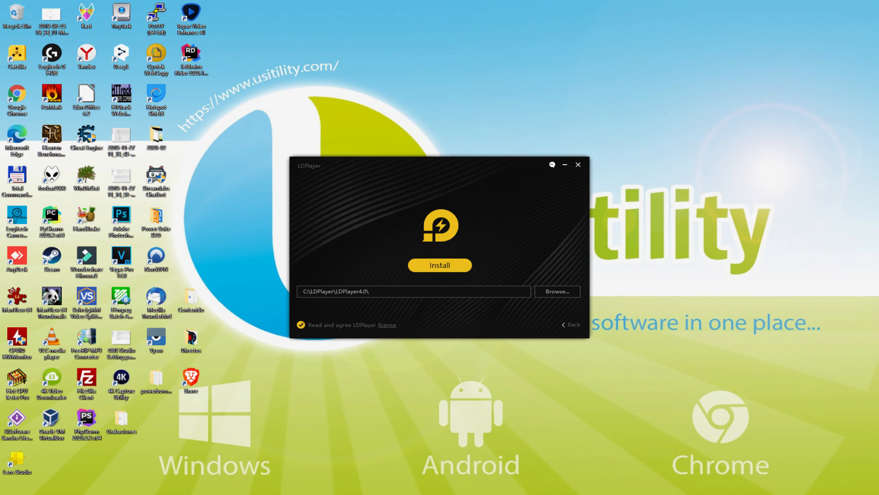
mouse_move(570, 328)
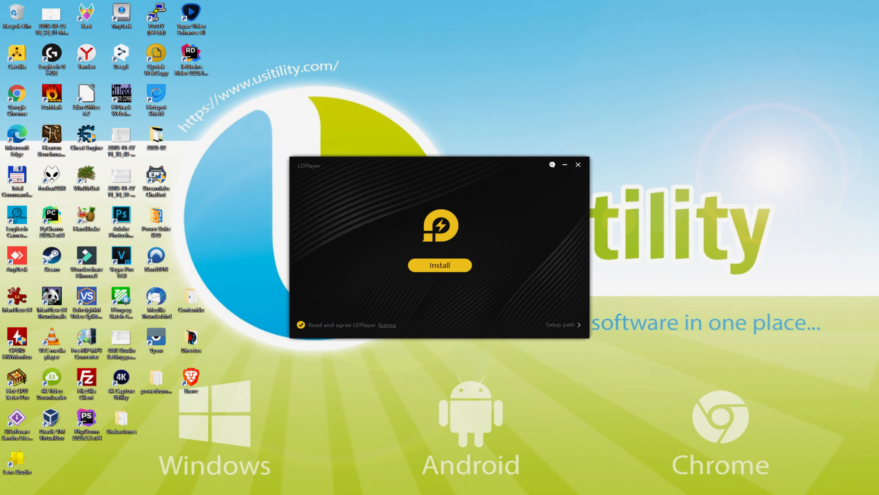
left_click(440, 265)
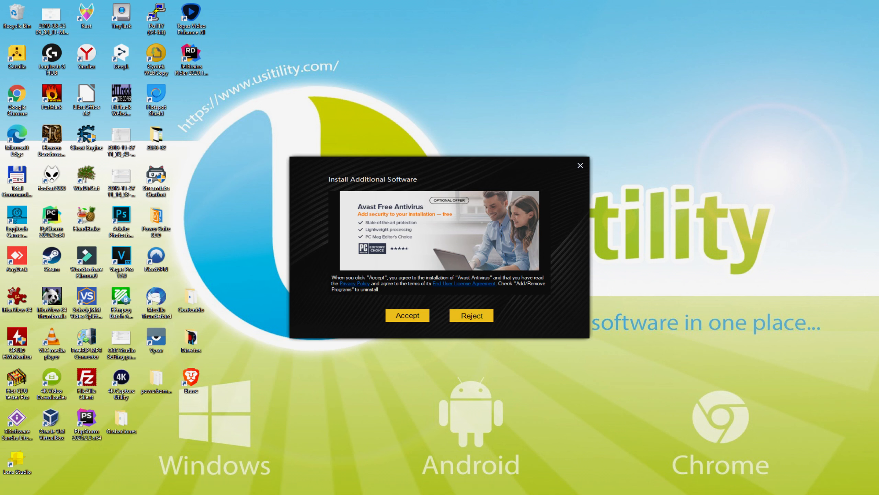
Reject the Avast antivirus offer so LDPlayer finishes installing and launches
left_click(471, 315)
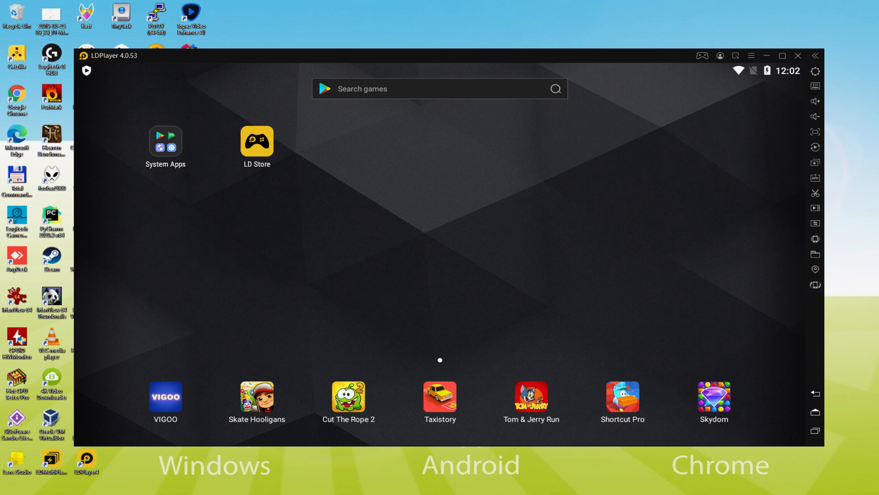
left_click(256, 141)
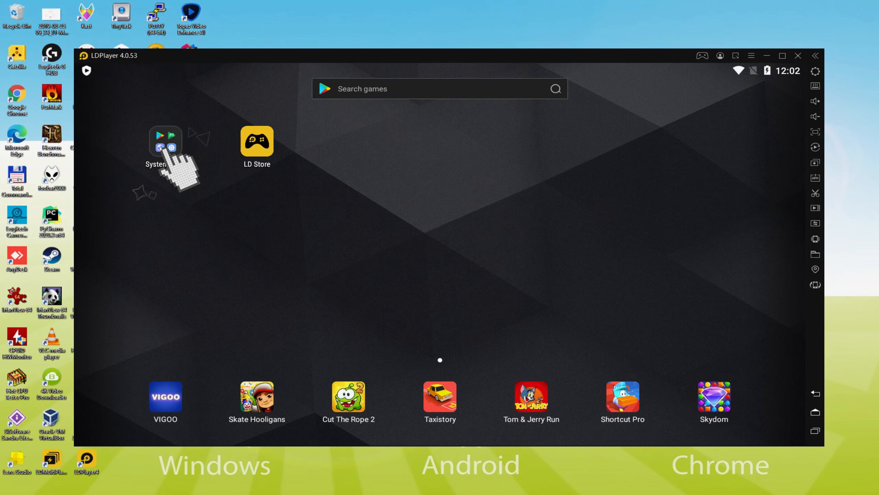
Open Play Store from System Apps and begin Google sign-in
left_click(165, 141)
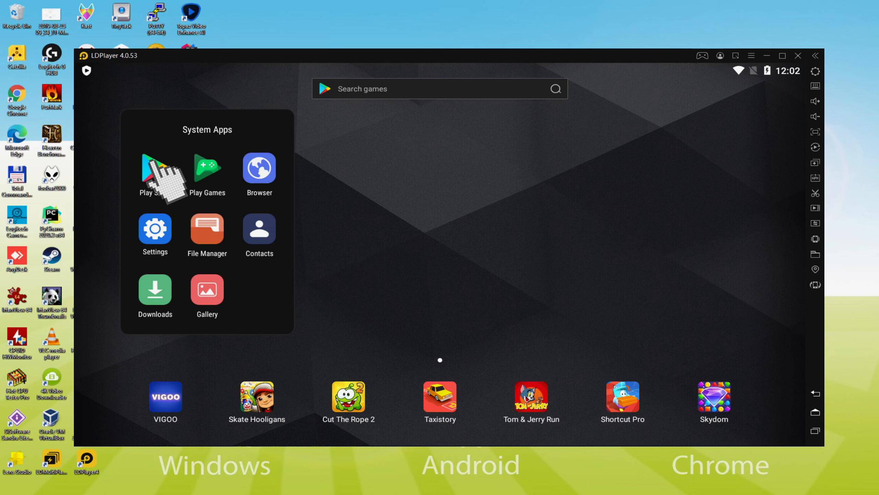
left_click(153, 169)
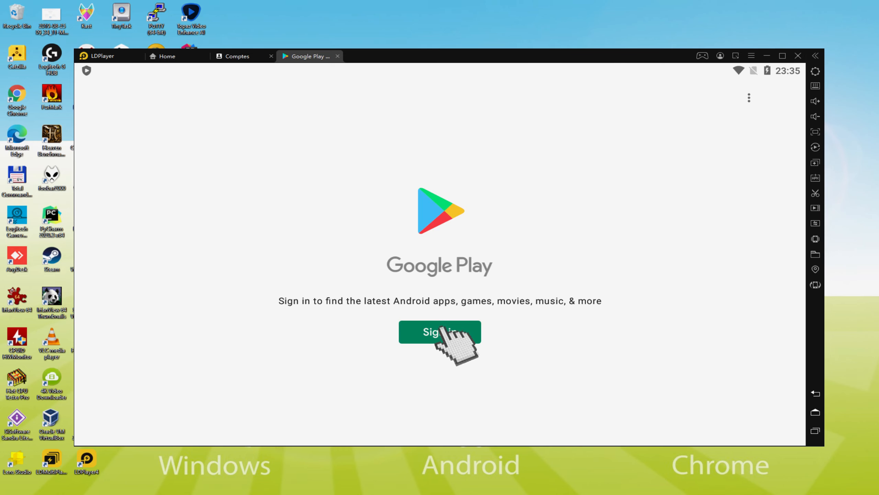
left_click(439, 332)
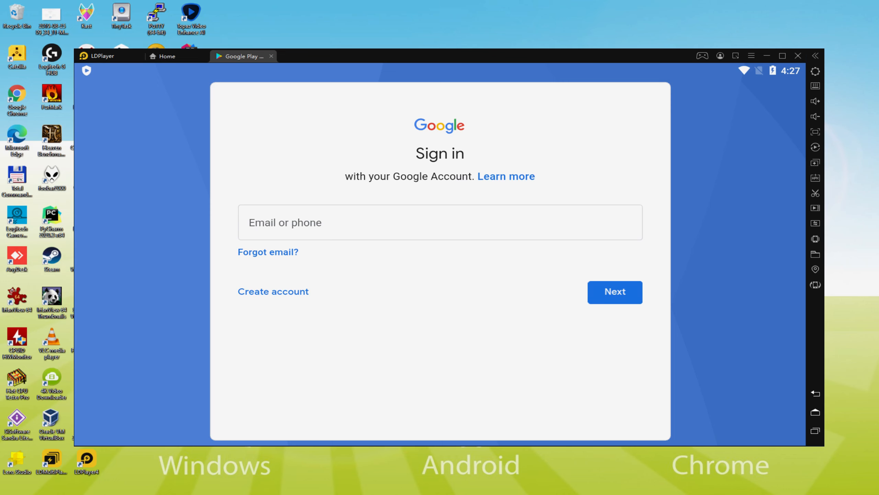
Enter the Google account credentials, agree to the terms and accept Google services
left_click(614, 292)
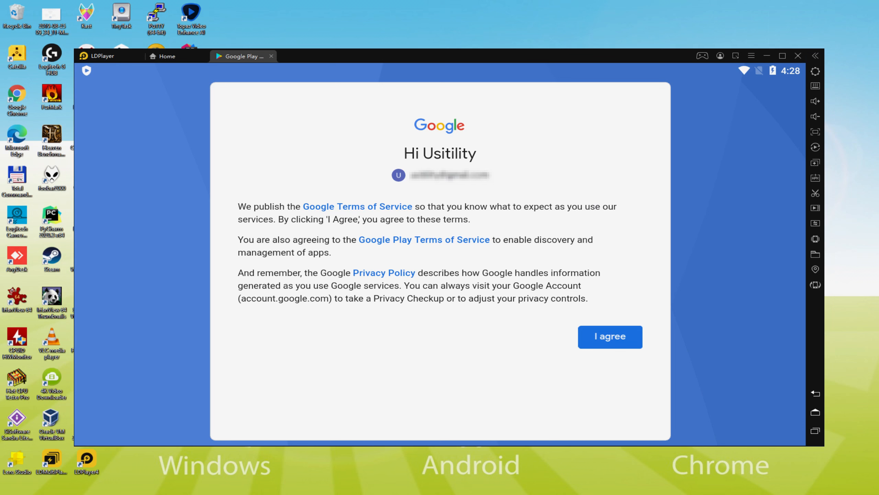
left_click(610, 337)
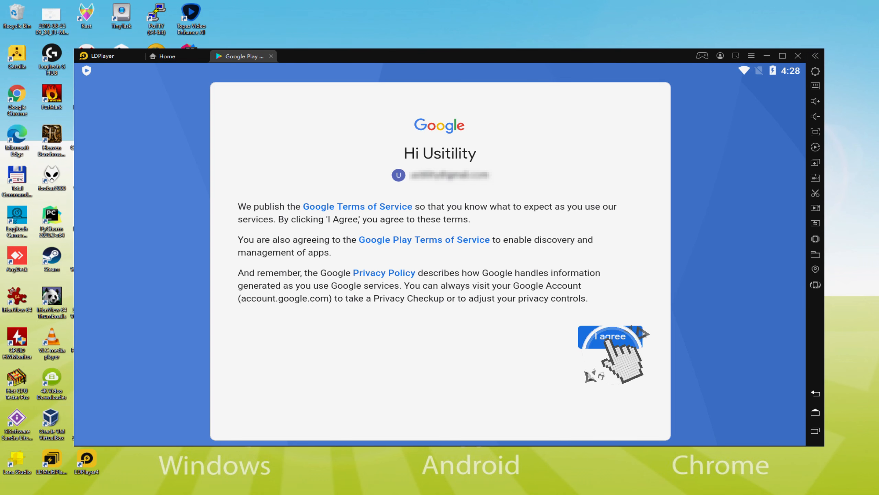
left_click(610, 336)
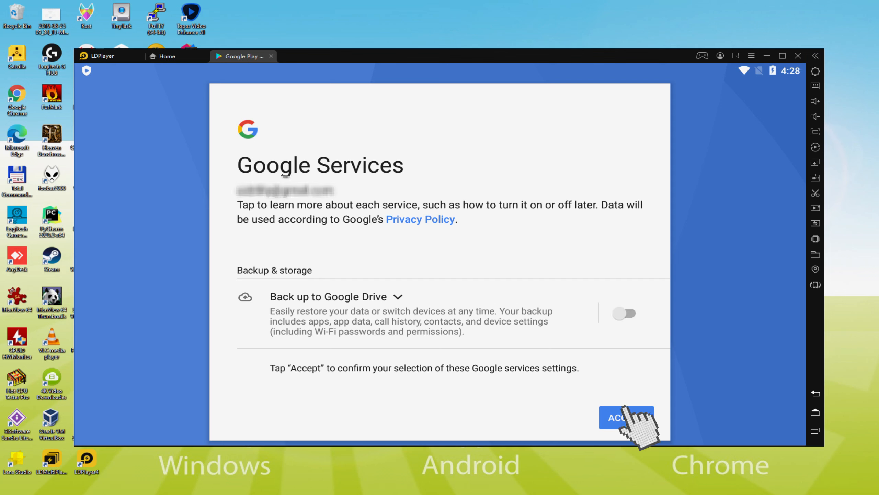
left_click(624, 418)
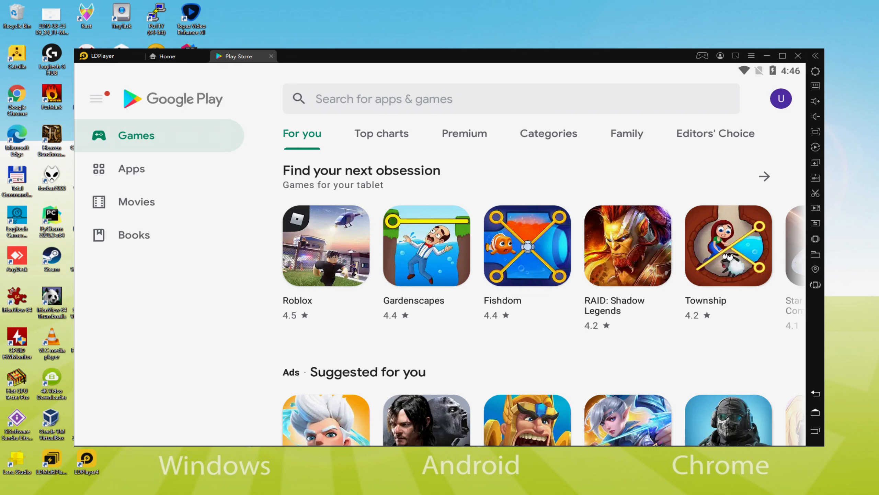
Reopen Play Store from the home screen and search 'League of Legends Wild Rift'
left_click(271, 56)
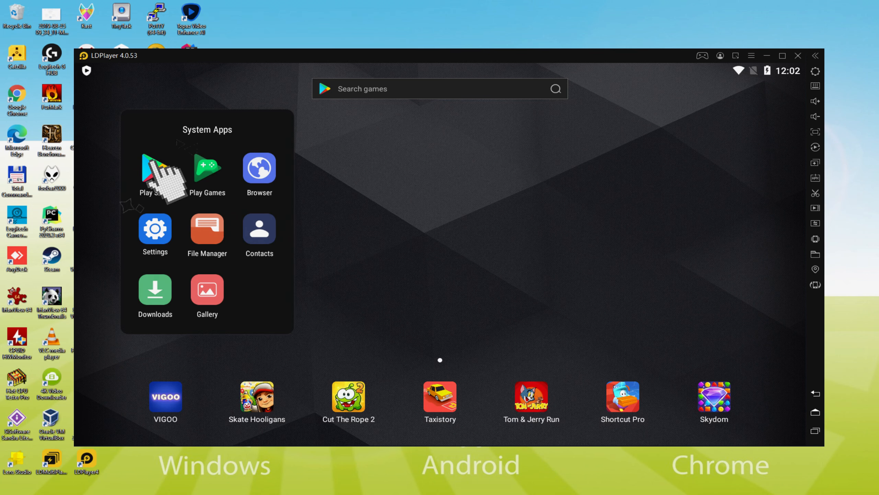
left_click(152, 168)
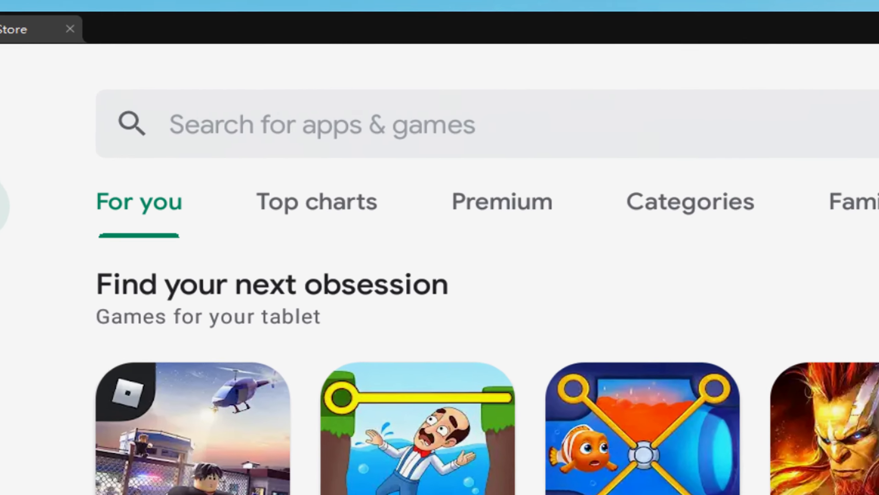
left_click(320, 124)
type("League of Legends Wild Rift")
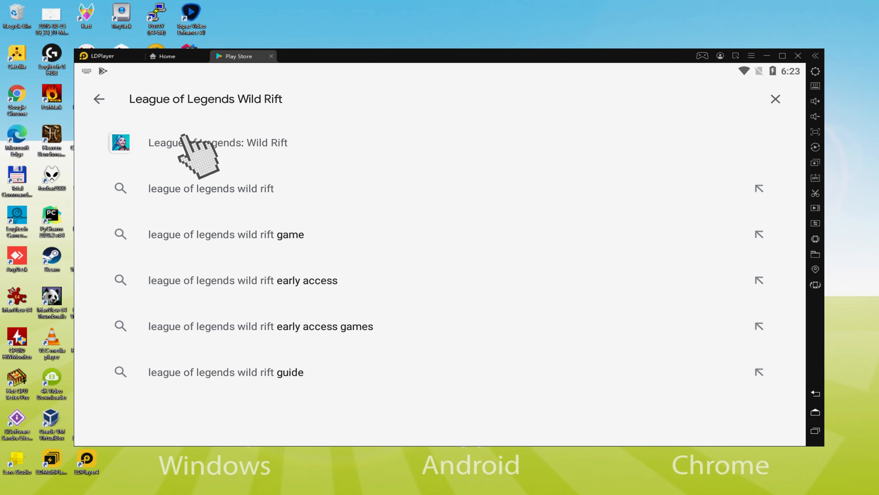
Open the League of Legends: Wild Rift store page and install the game
left_click(217, 142)
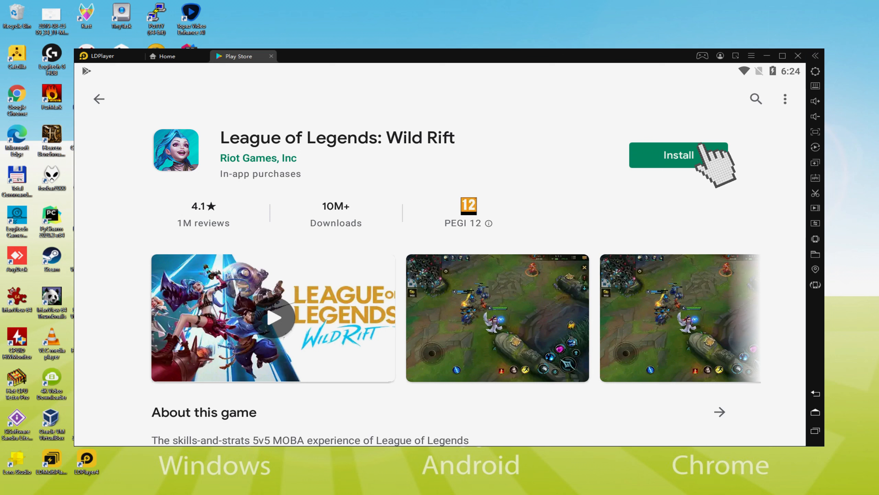
left_click(678, 155)
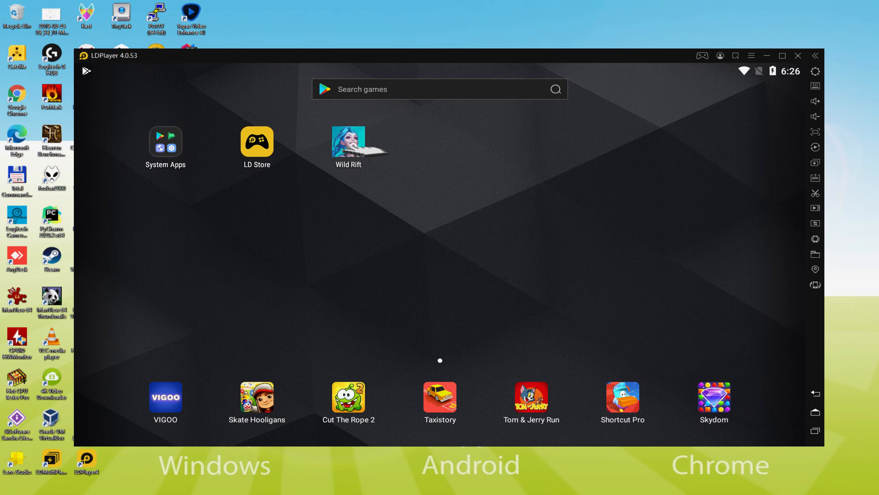
Launch Wild Rift from the home screen and start a match
left_click(349, 141)
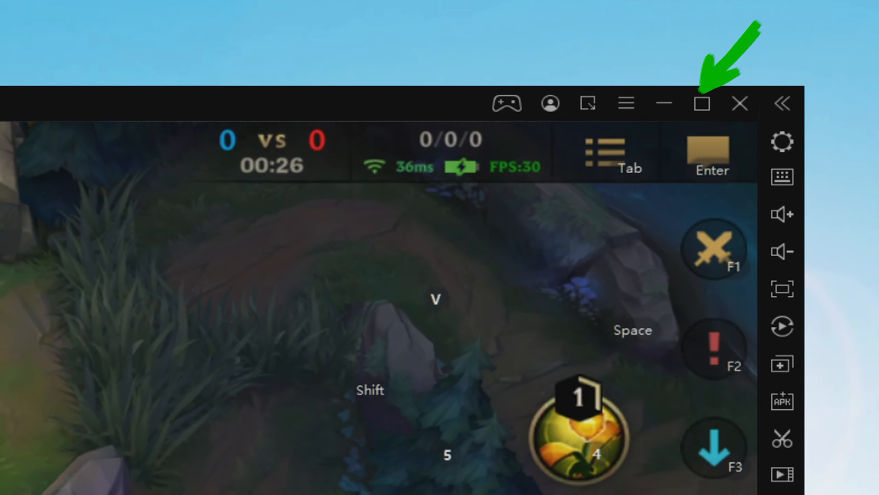
left_click(703, 104)
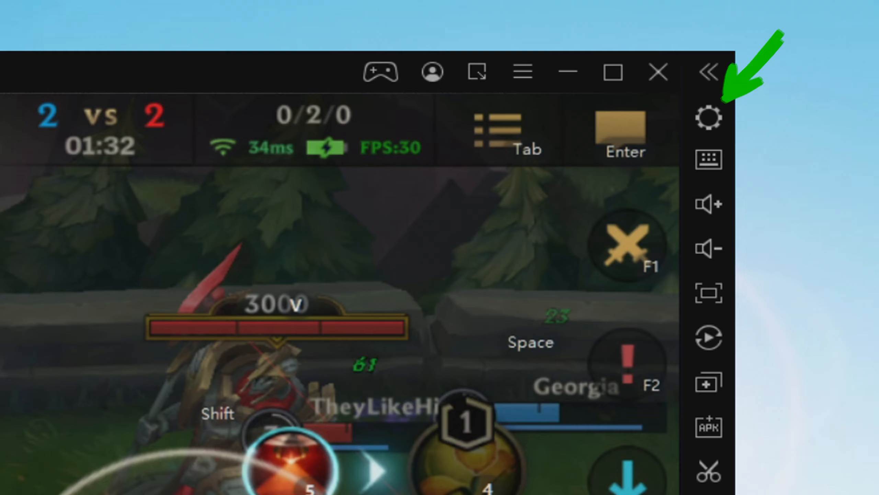
left_click(709, 119)
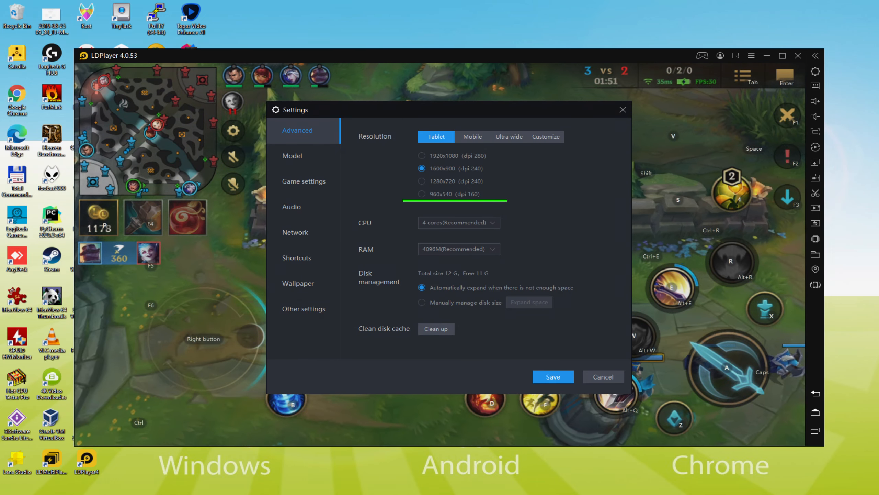
left_click(422, 194)
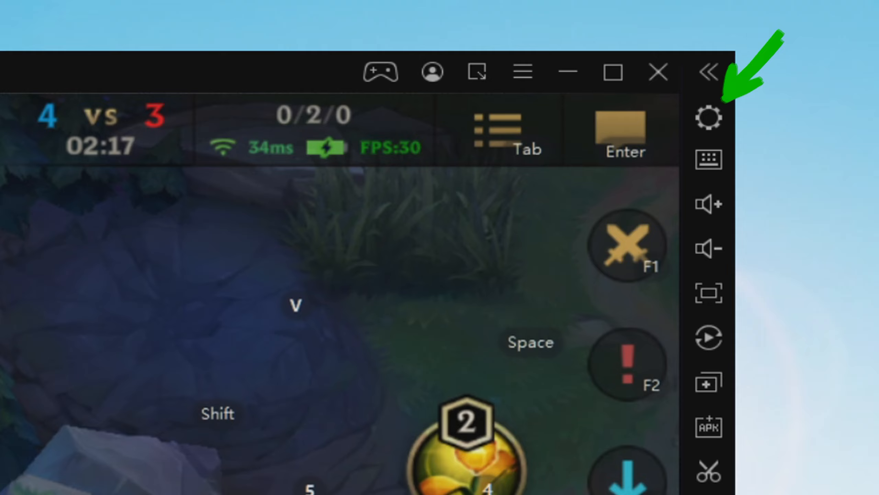
left_click(708, 119)
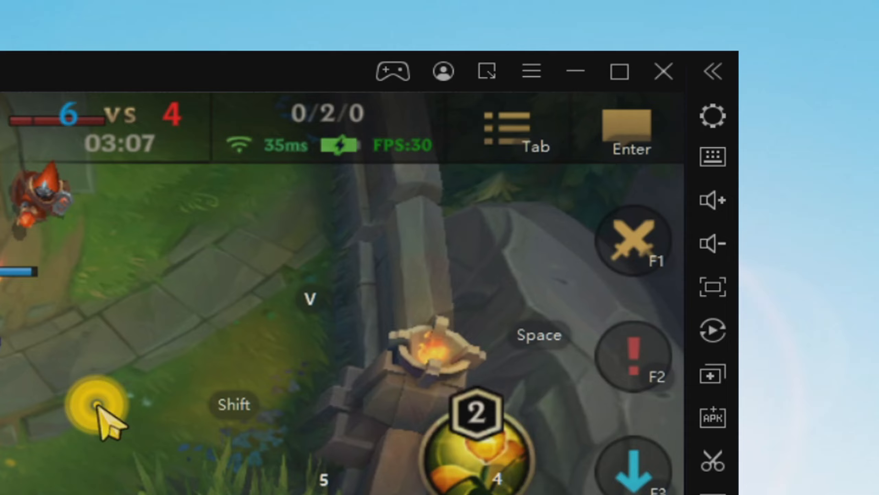
left_click(711, 119)
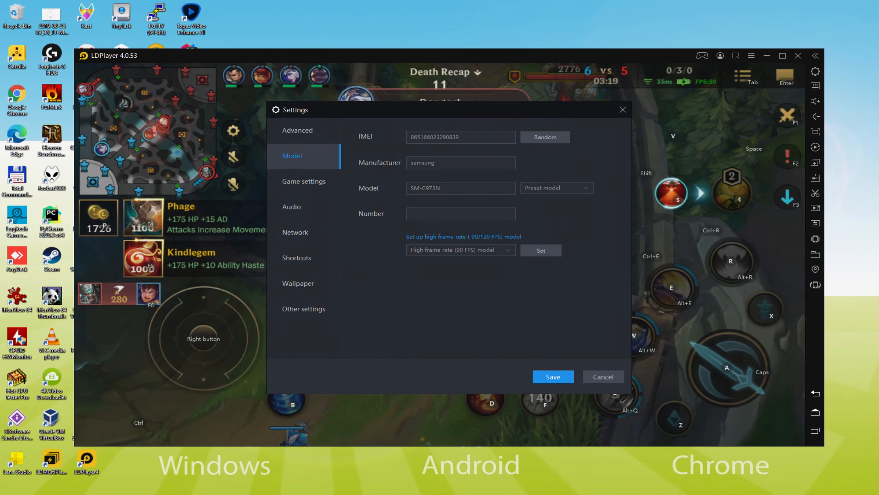
left_click(604, 377)
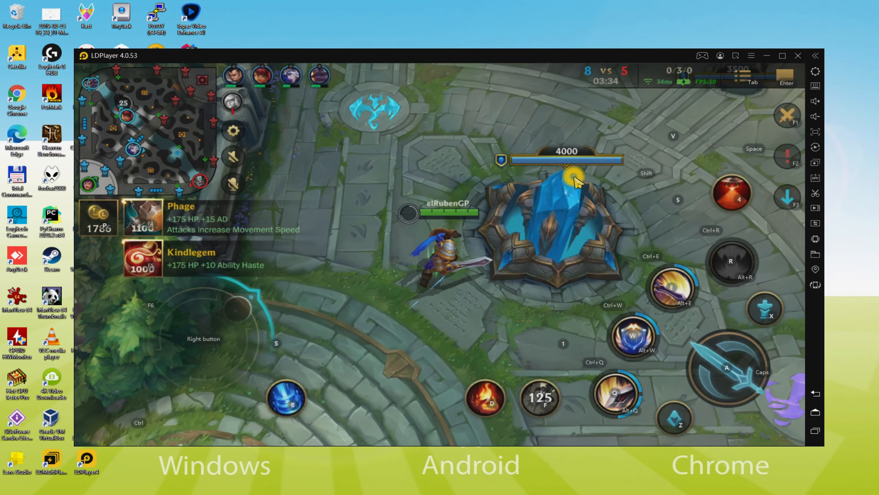